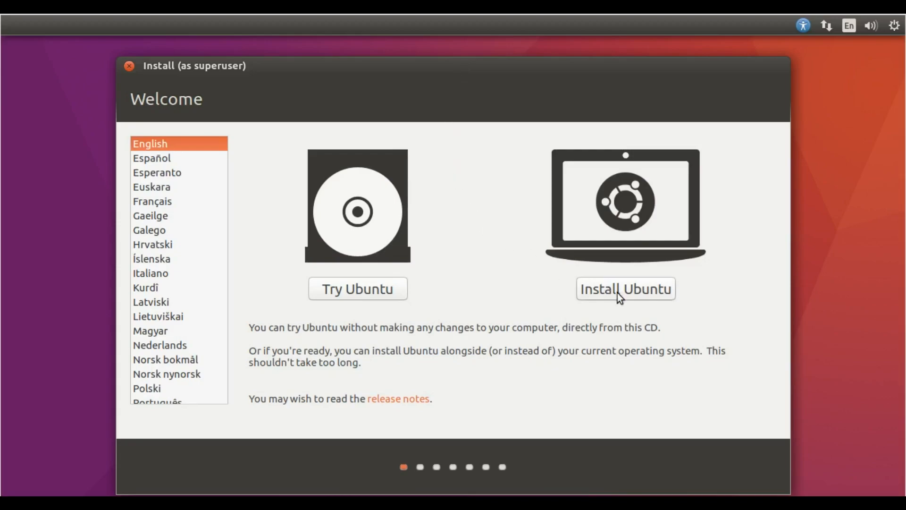
Choose Install Ubuntu with English as the language
click(625, 288)
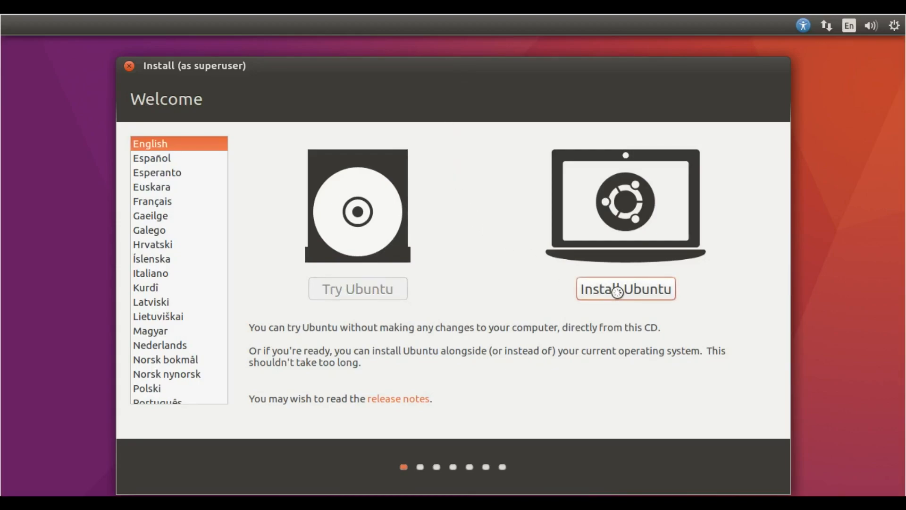
click(625, 289)
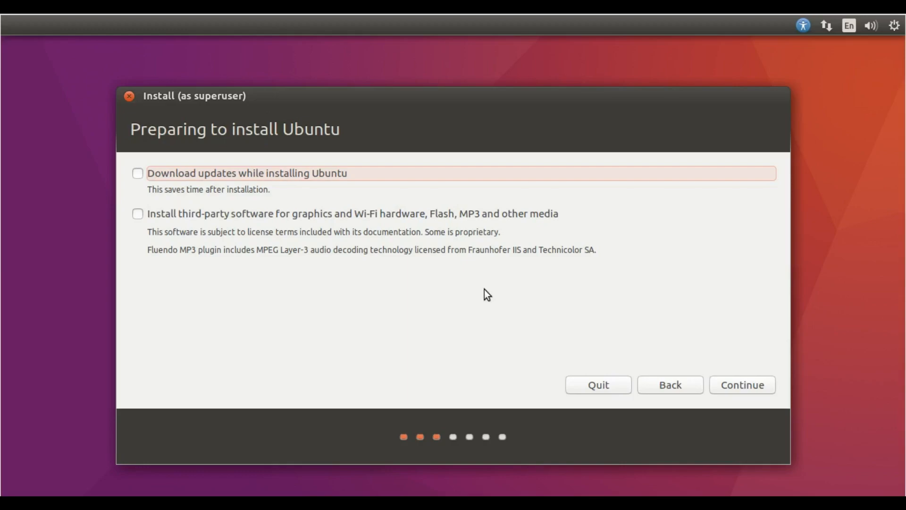
mouse_move(472, 298)
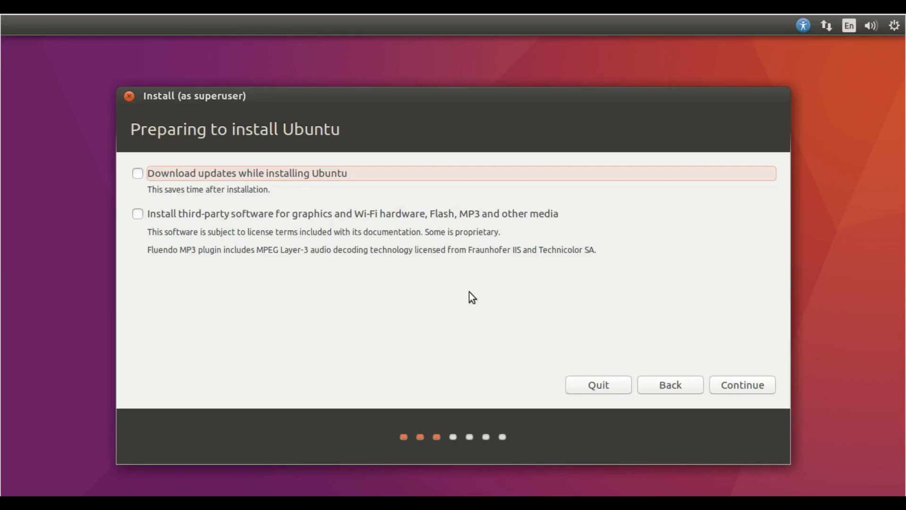
Enable downloading updates and installing third-party graphics, Wi-Fi and media software, then continue
click(139, 214)
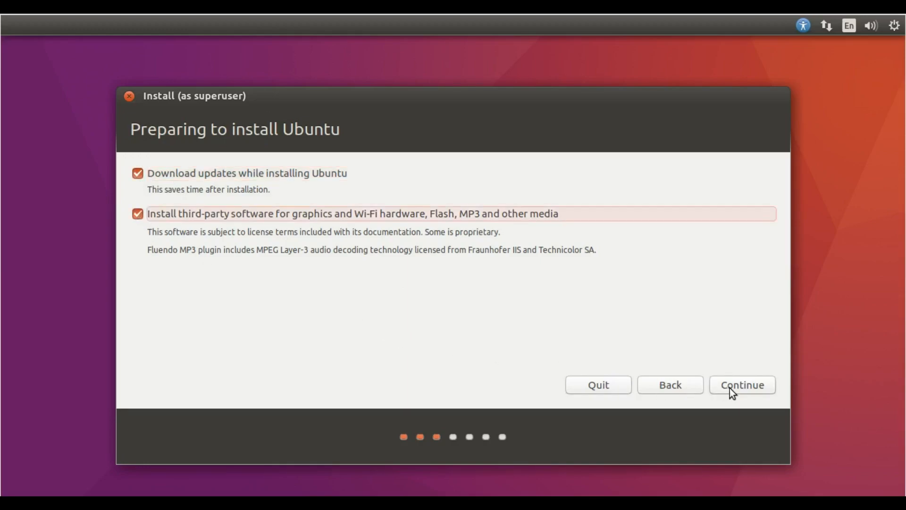
click(742, 384)
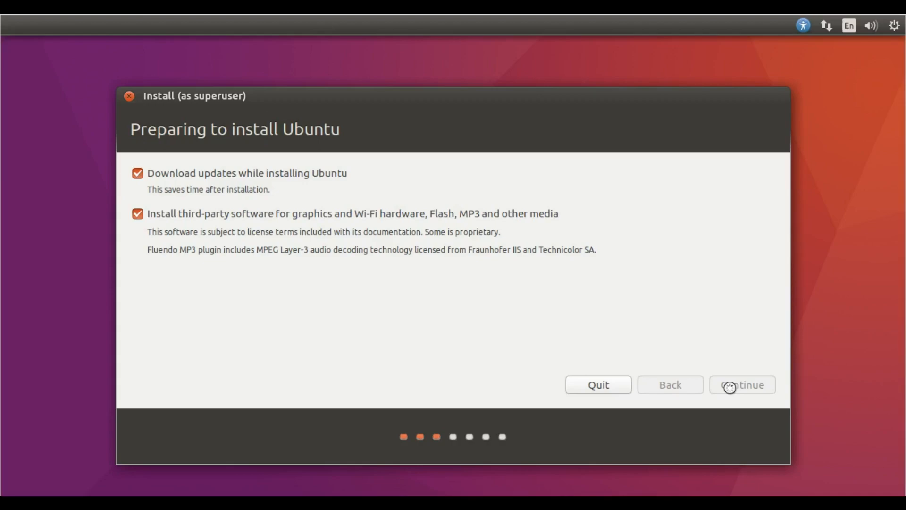
click(742, 384)
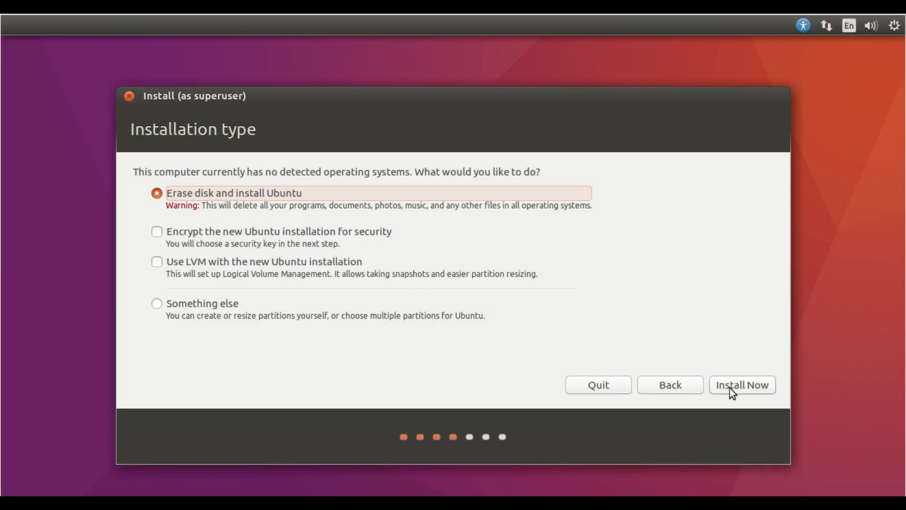
Erase the disk and install Ubuntu, confirming the disk changes
click(742, 384)
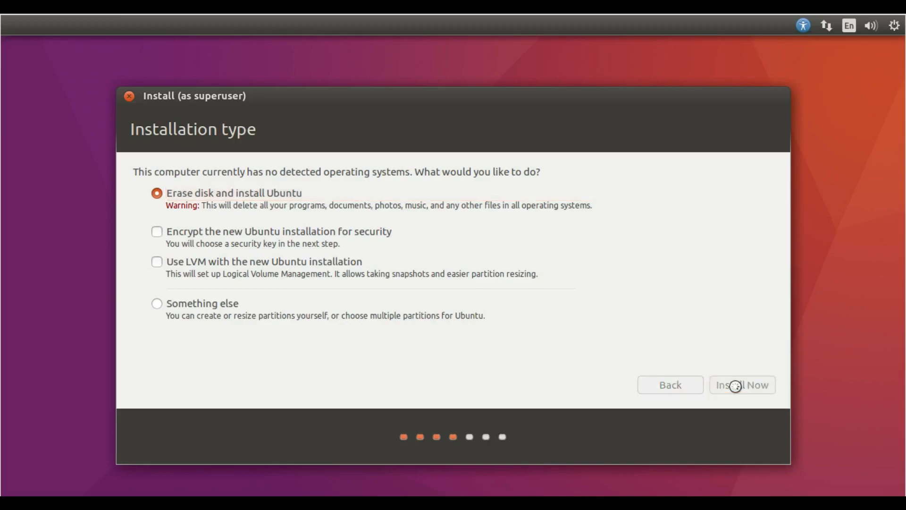
click(742, 384)
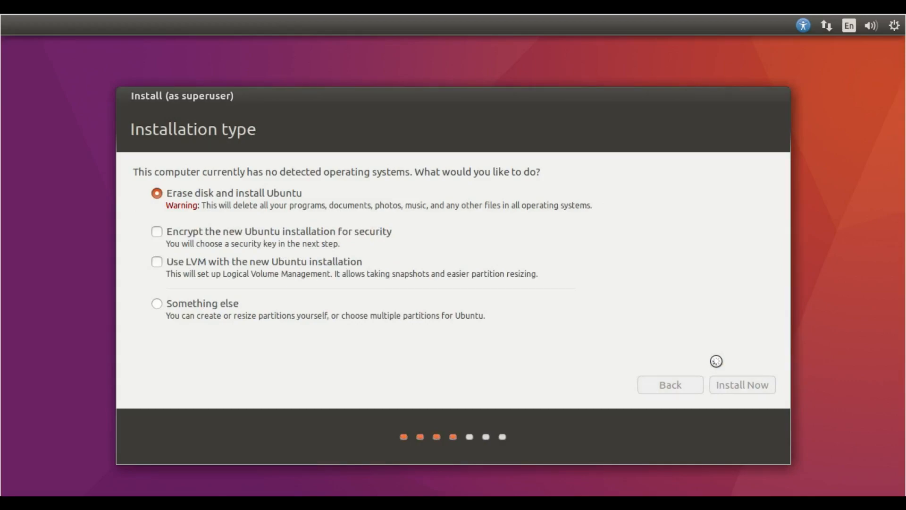
click(741, 384)
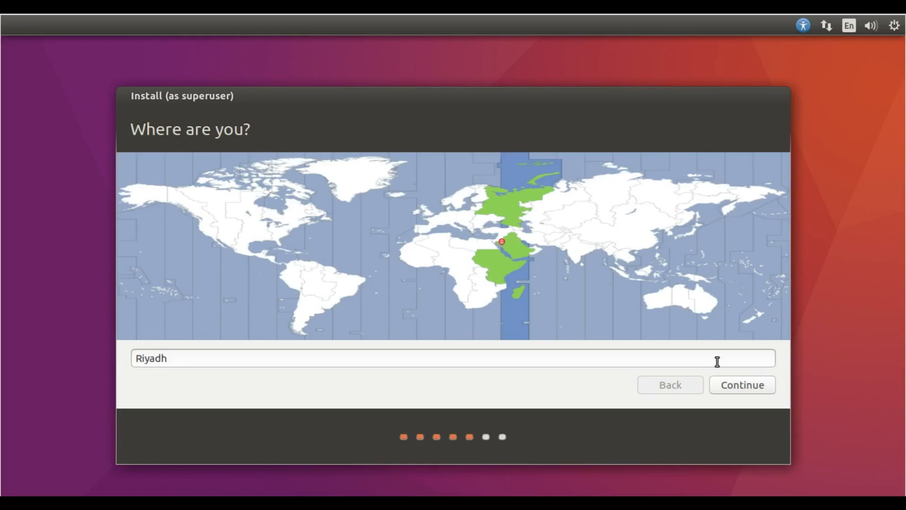
mouse_move(714, 376)
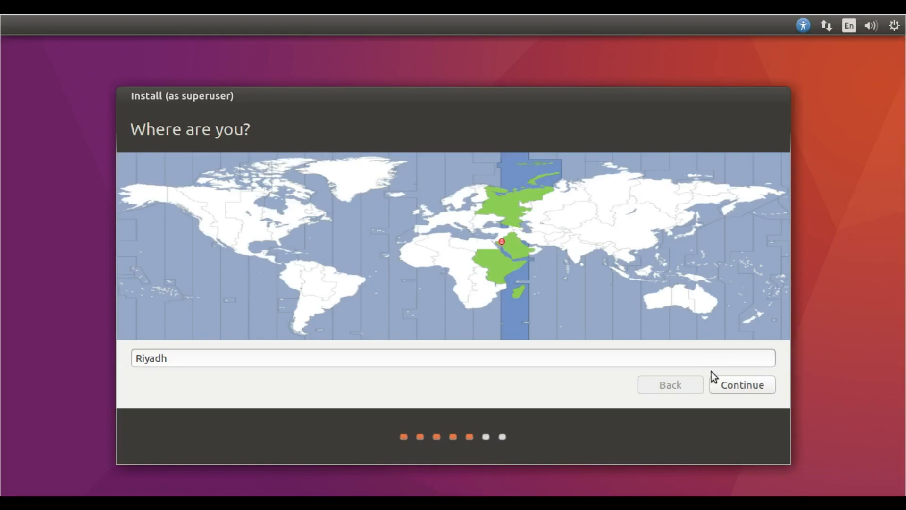
mouse_move(518, 253)
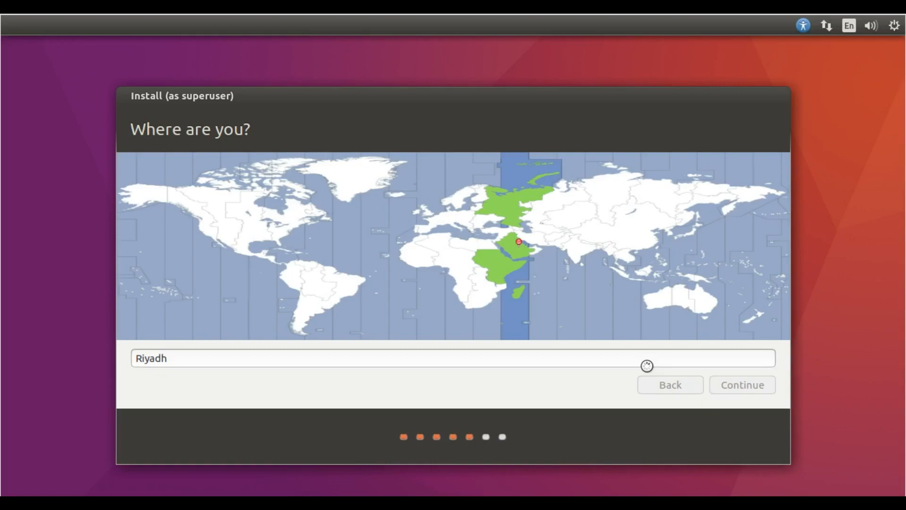
Accept Riyadh as the location and English (US) as the keyboard layout
click(742, 384)
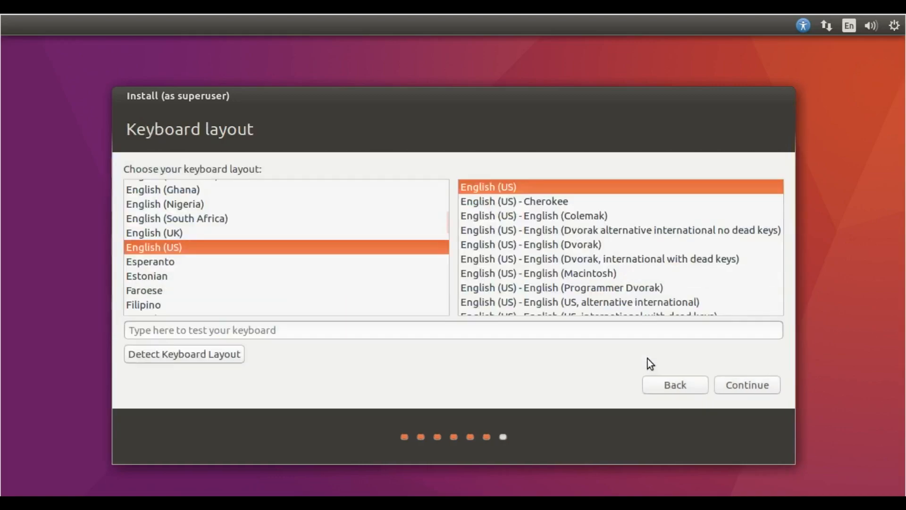
mouse_move(618, 366)
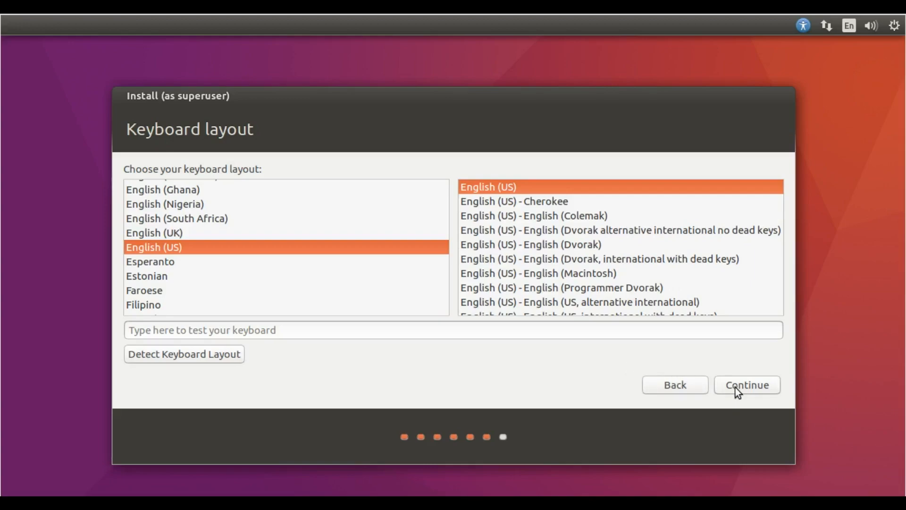
click(747, 385)
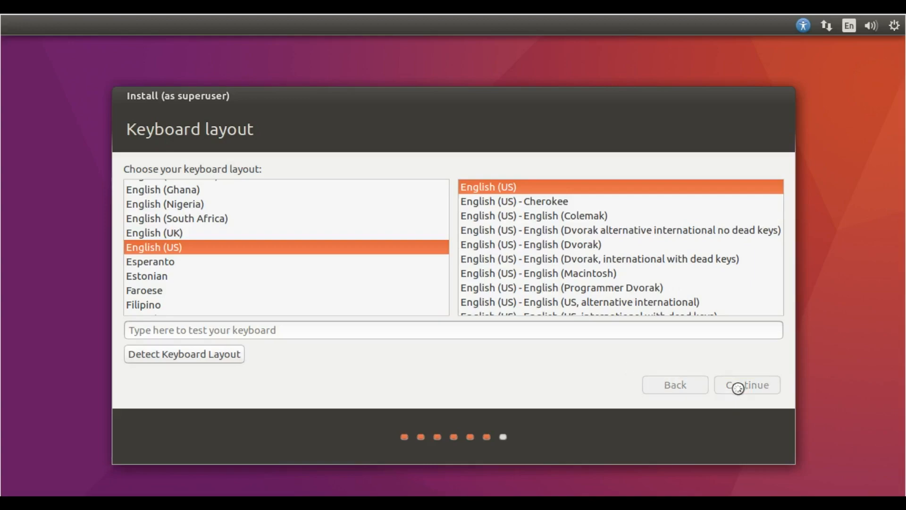
click(747, 385)
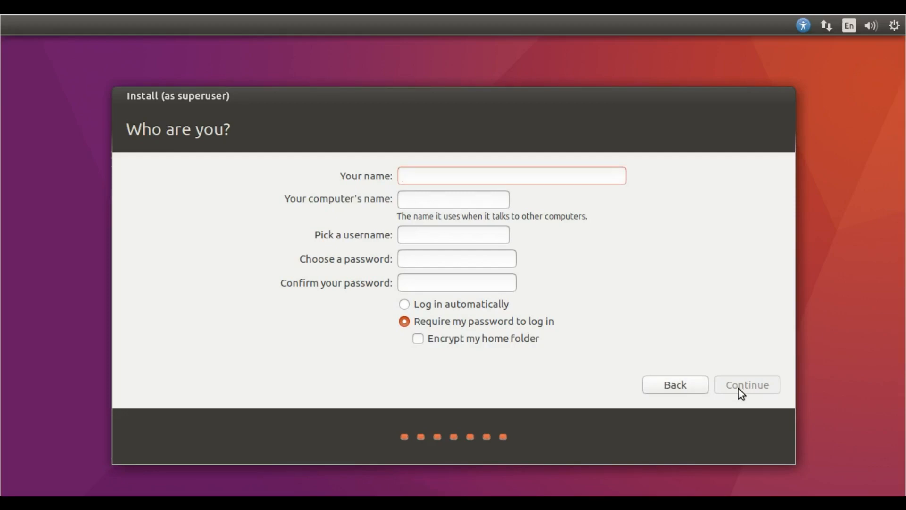
Create the account Power User on computer ubuntubox with a password and submit it
click(511, 175)
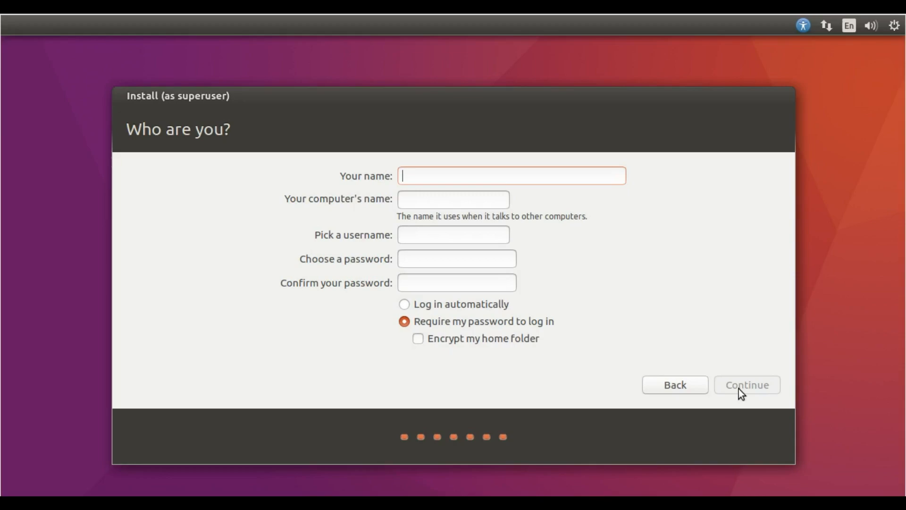
mouse_move(420, 173)
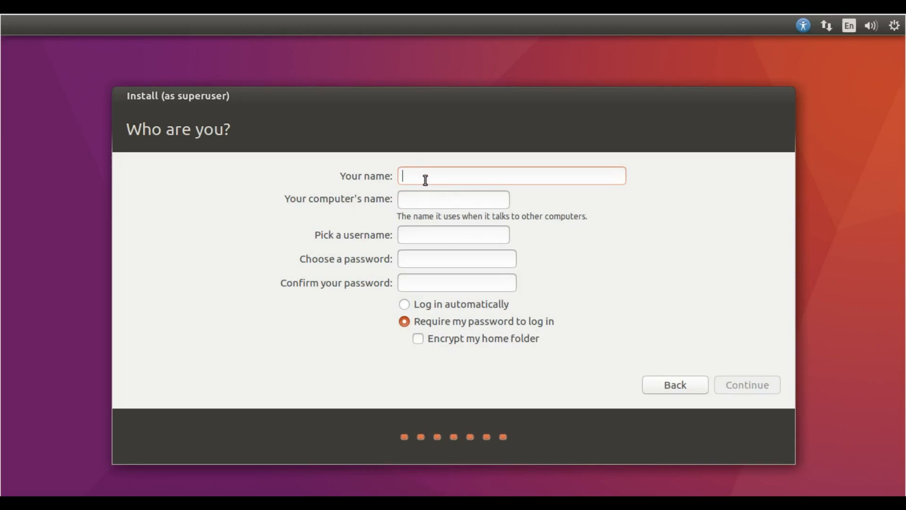
text(Power)
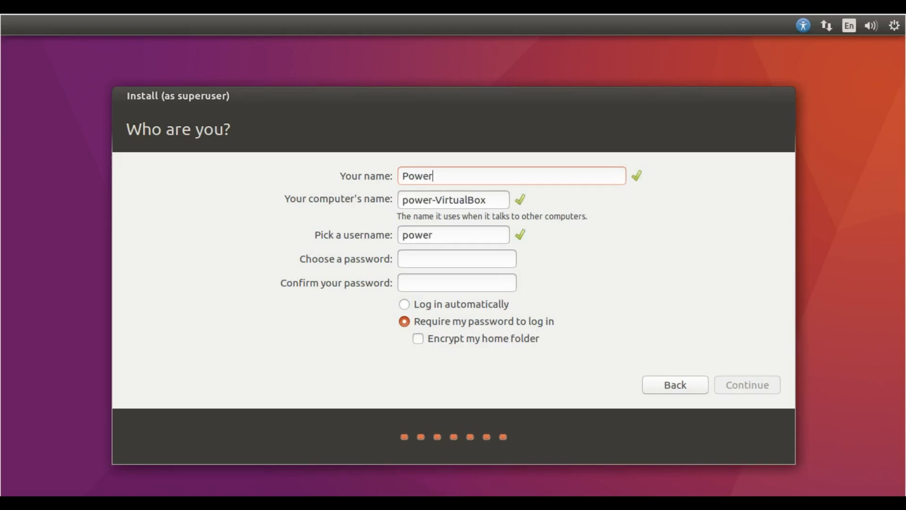
text(User)
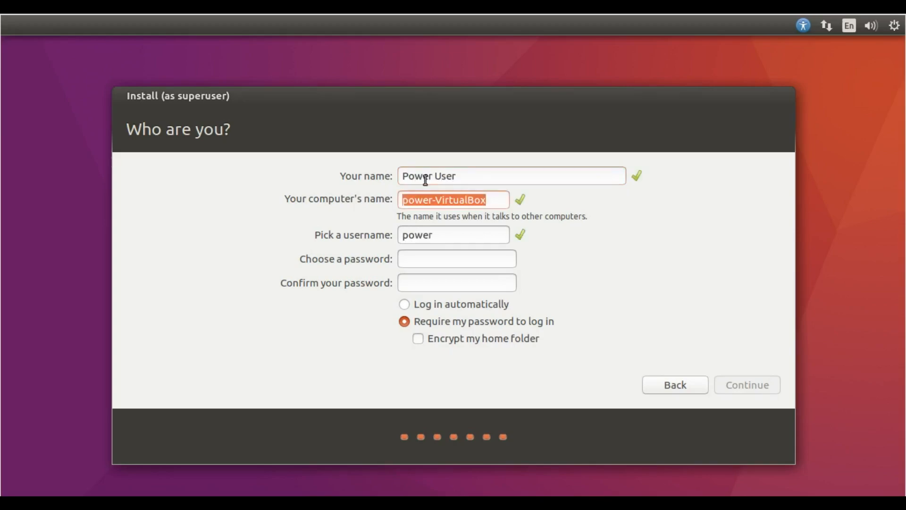
text(ubuntubox)
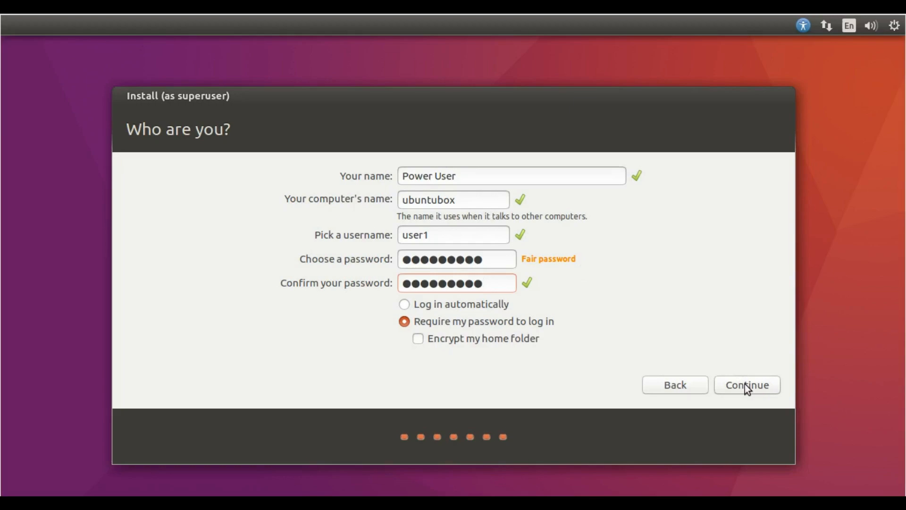
click(746, 384)
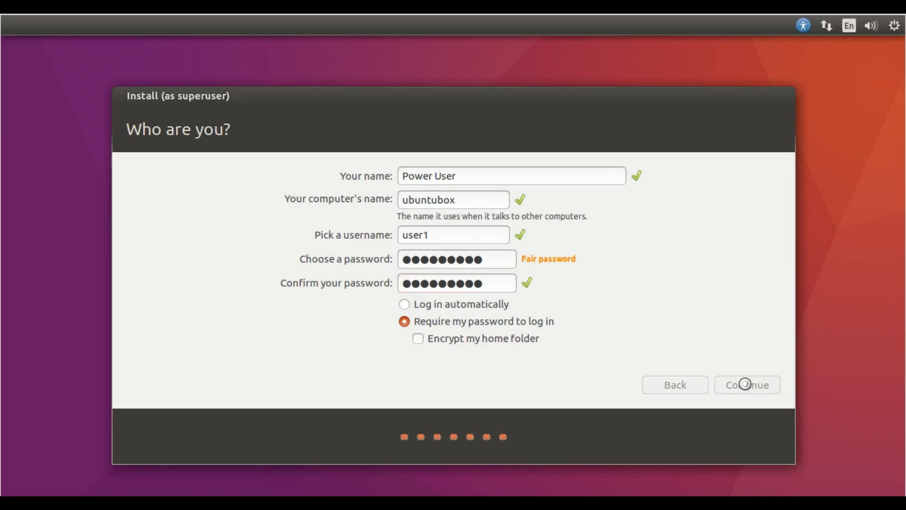
click(747, 384)
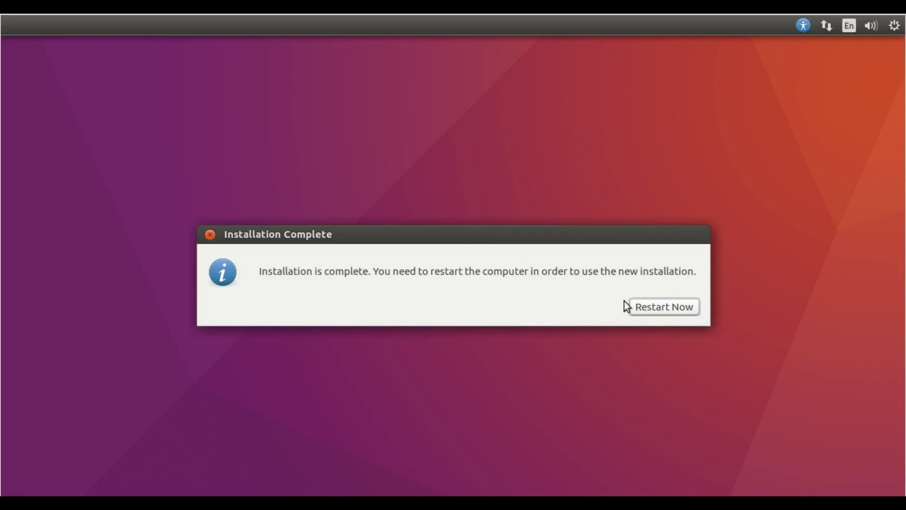
Restart into the newly installed system from the Installation Complete dialog
click(664, 306)
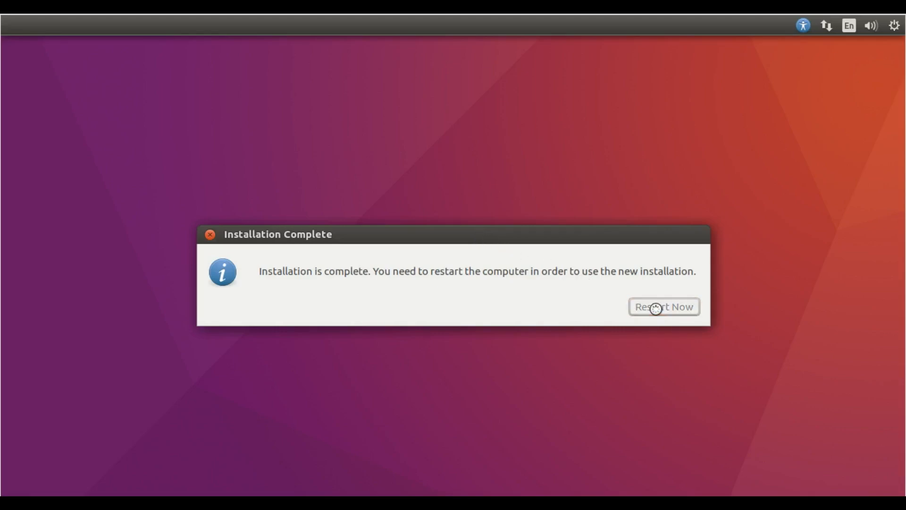
mouse_move(561, 311)
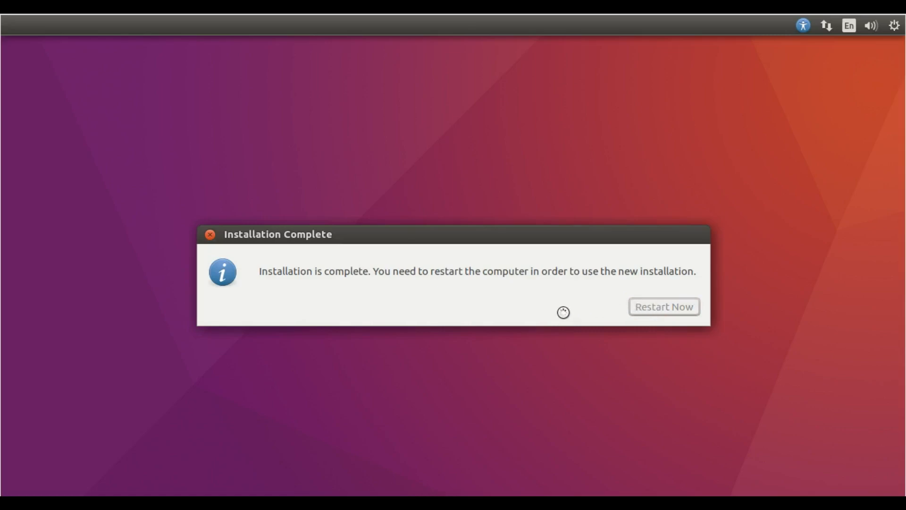
click(663, 306)
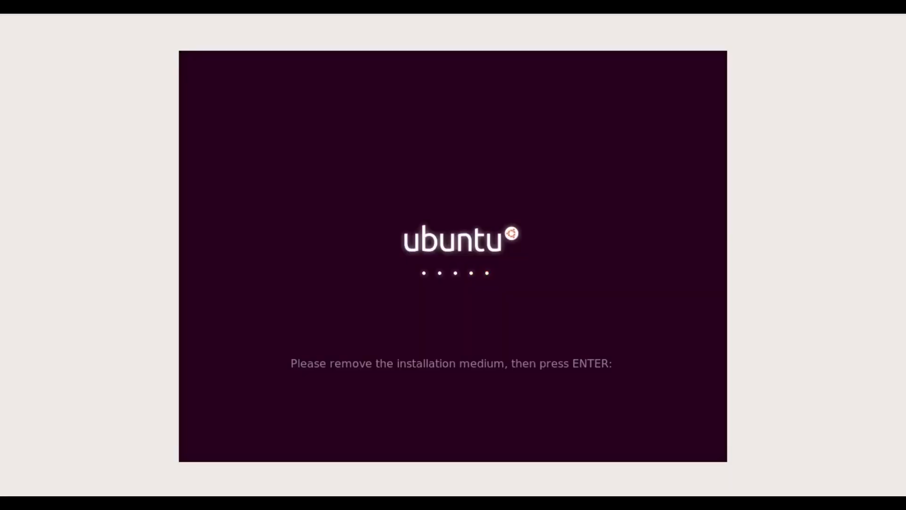
Continue booting after removing the installation medium, reaching the login screen
key(Return)
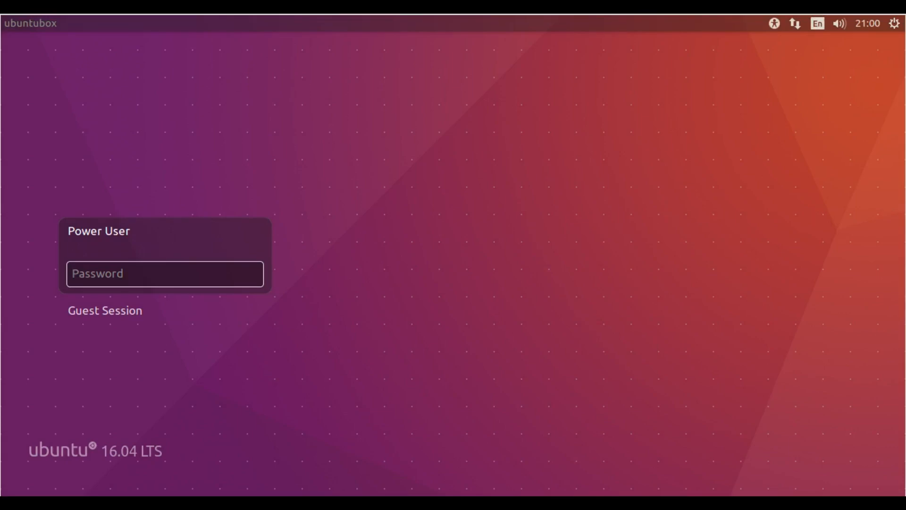
click(165, 273)
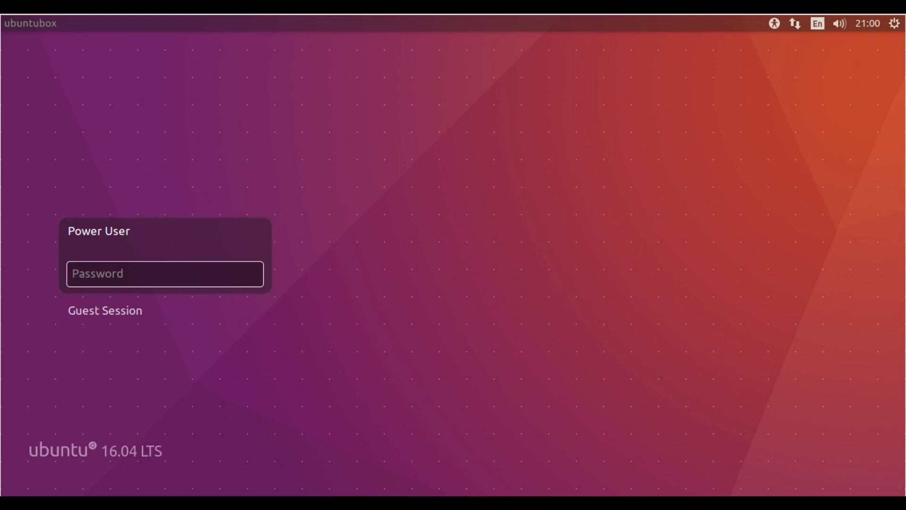
click(165, 273)
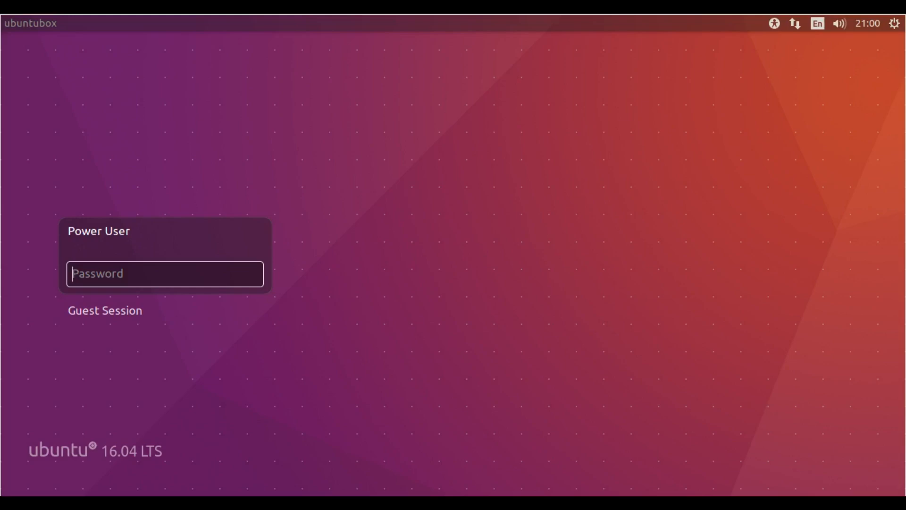